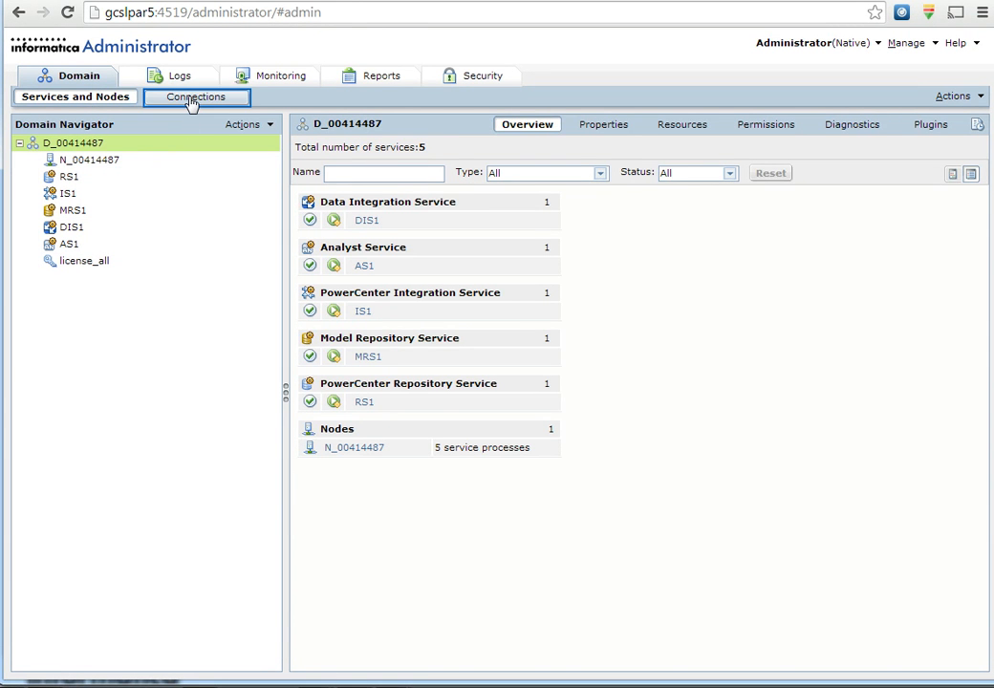
# Step: Show the domain Connections and select PWH to view its properties
pyautogui.click(196, 96)
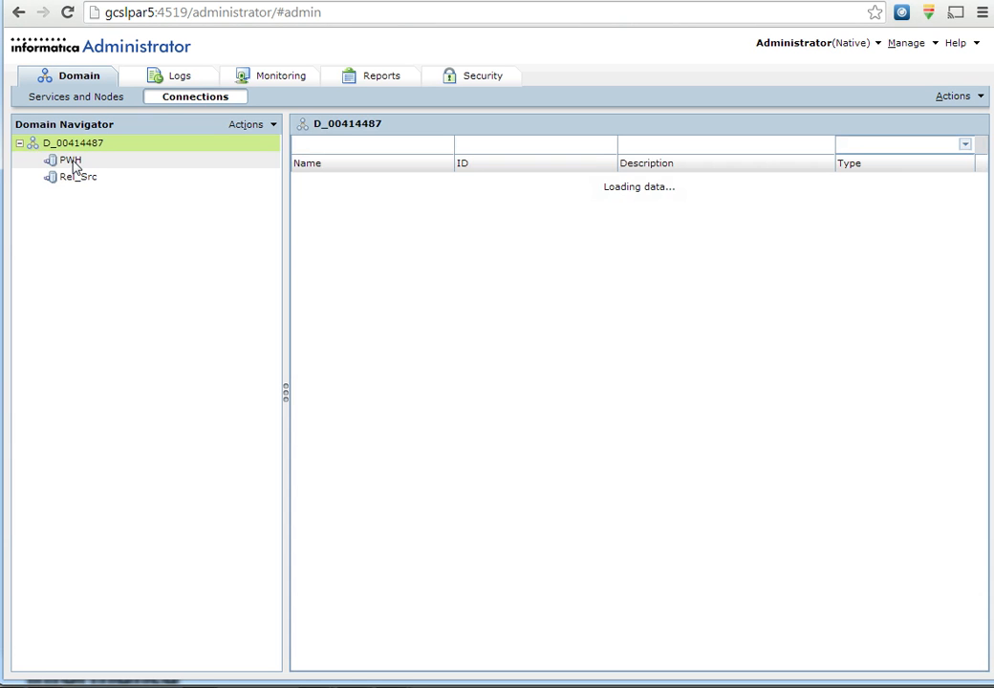
pyautogui.click(71, 160)
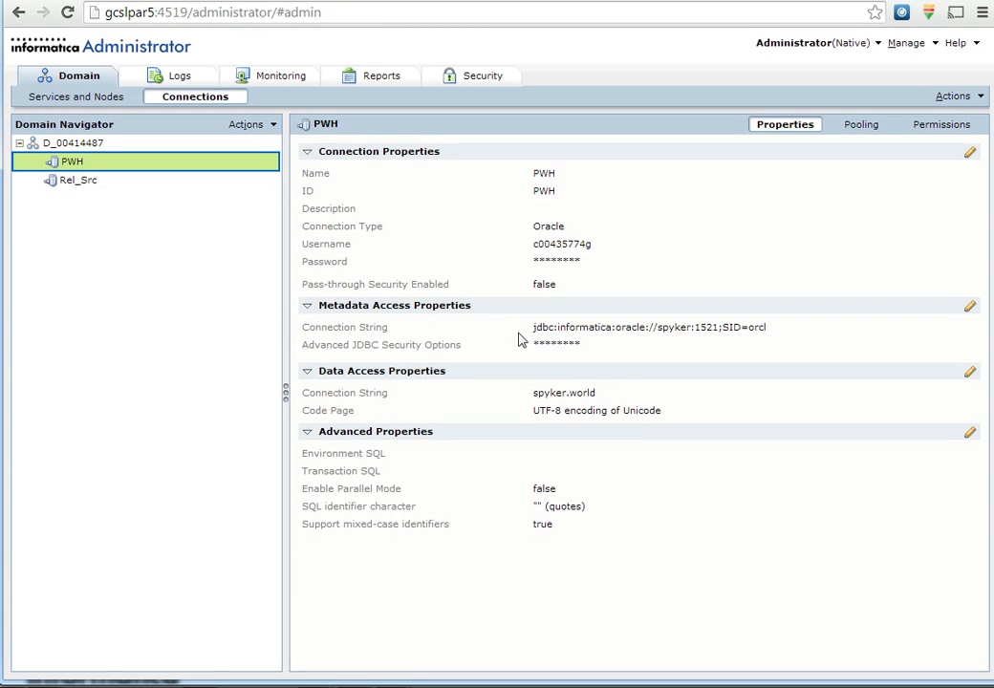
pyautogui.moveTo(721, 337)
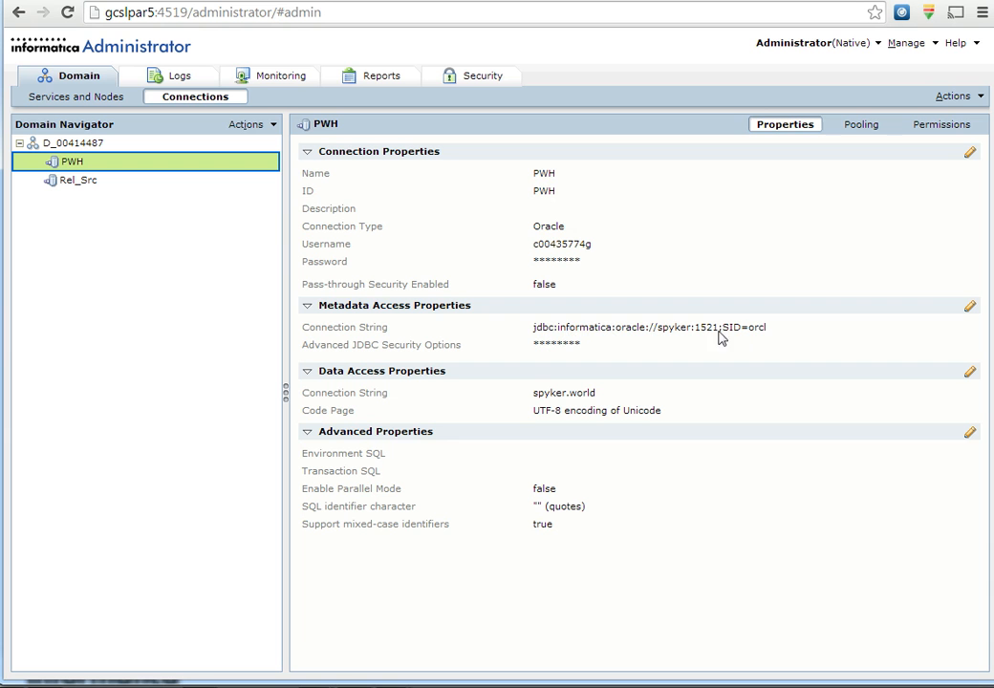
pyautogui.moveTo(778, 335)
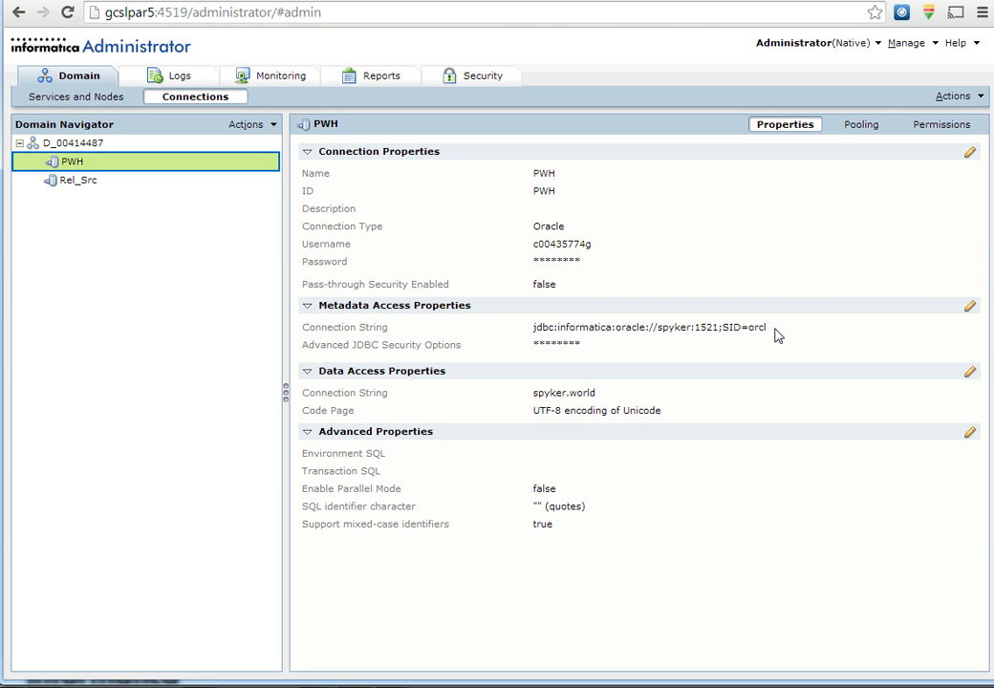
pyautogui.moveTo(970, 305)
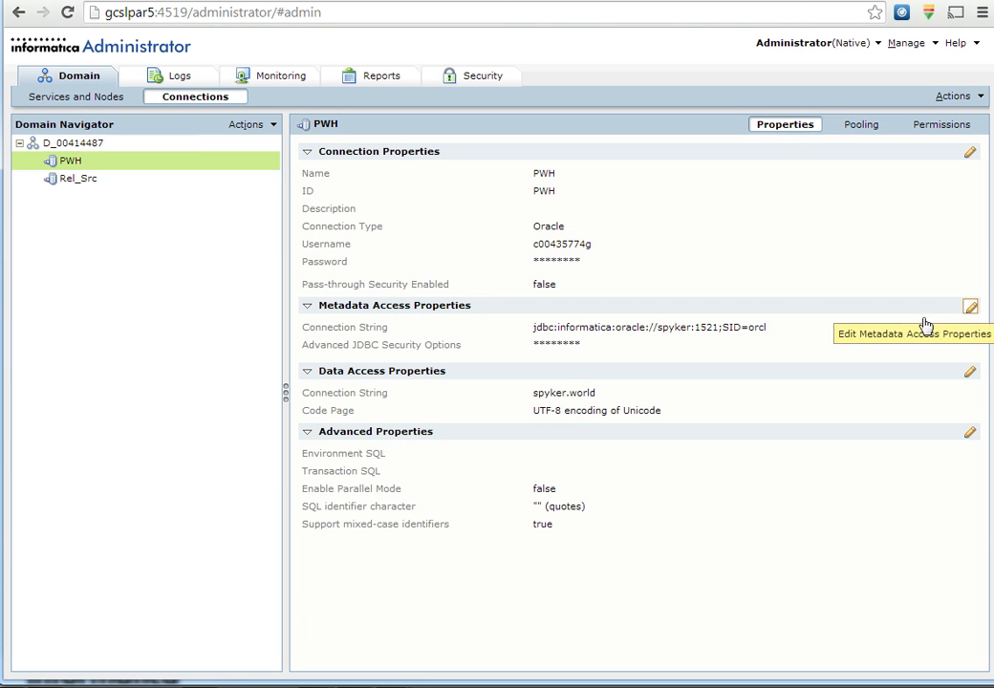
# Step: Append ProtocolTraceLocation=/tmp/Snoop and ProtocolTraceShowTime=true to the PWH metadata connection string
pyautogui.click(970, 306)
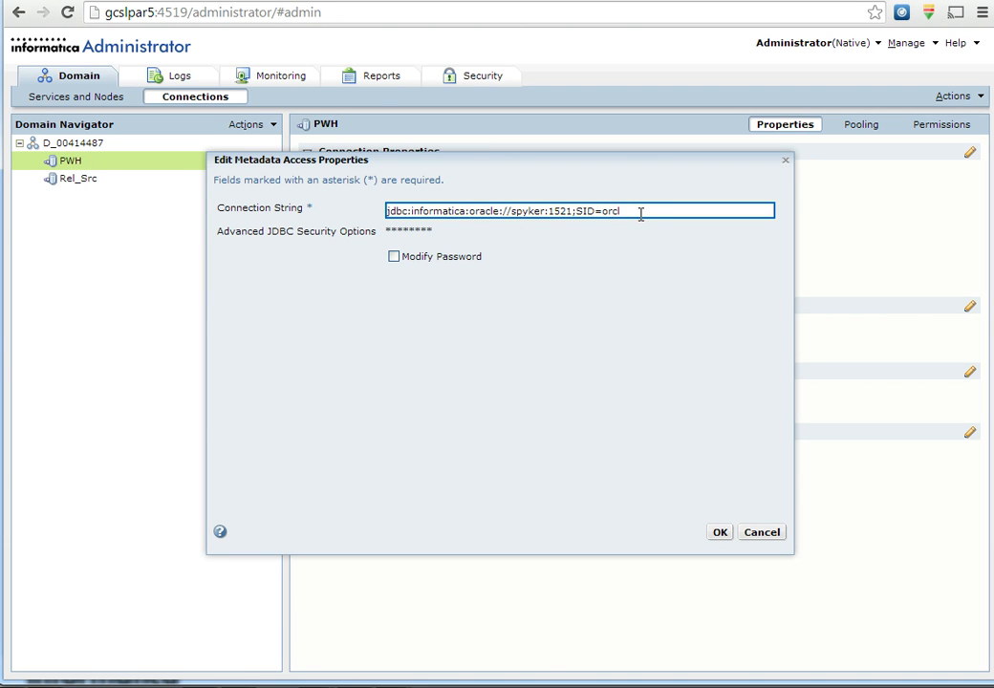
pyautogui.write('ddtdbg.ProtocolTraceLocation=/tmp/Snoop;ddtdbg.ProtocolTraceShowTime=true')
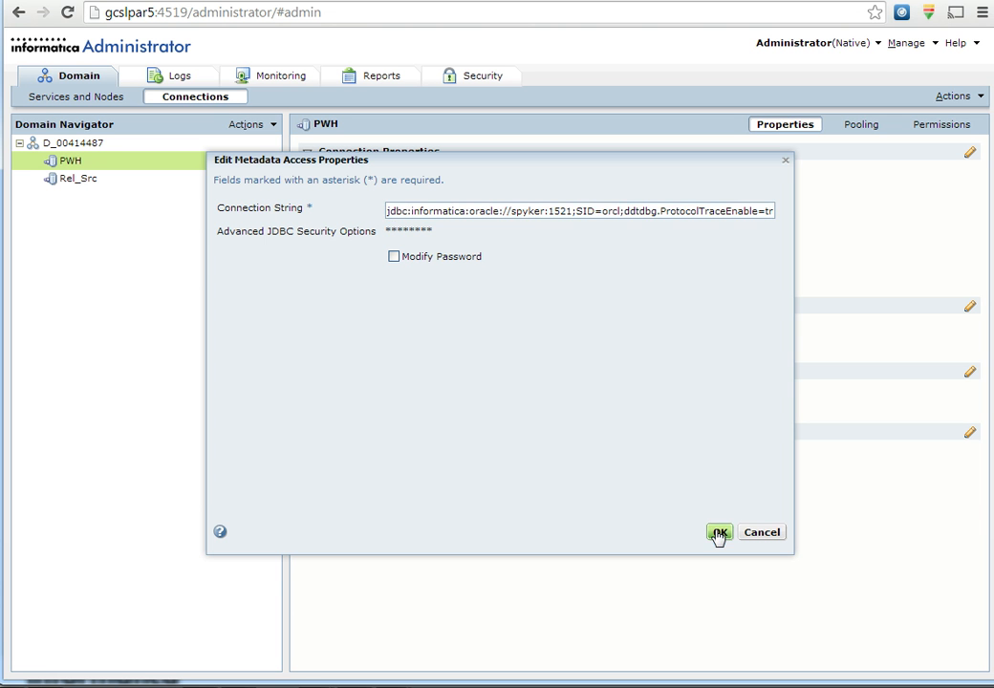
pyautogui.click(719, 532)
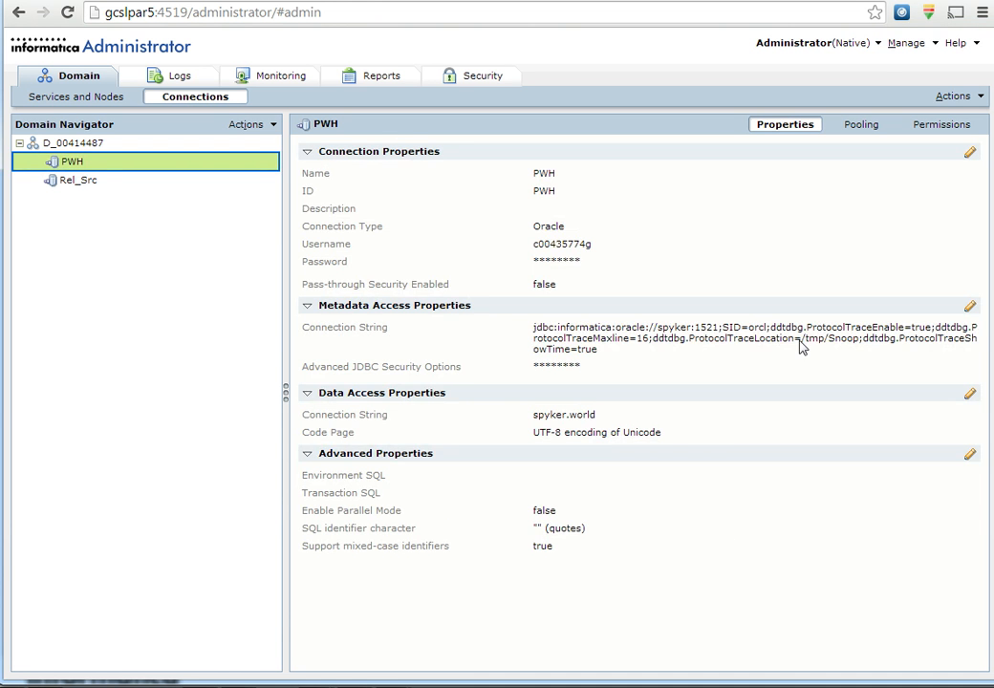
pyautogui.moveTo(765, 344)
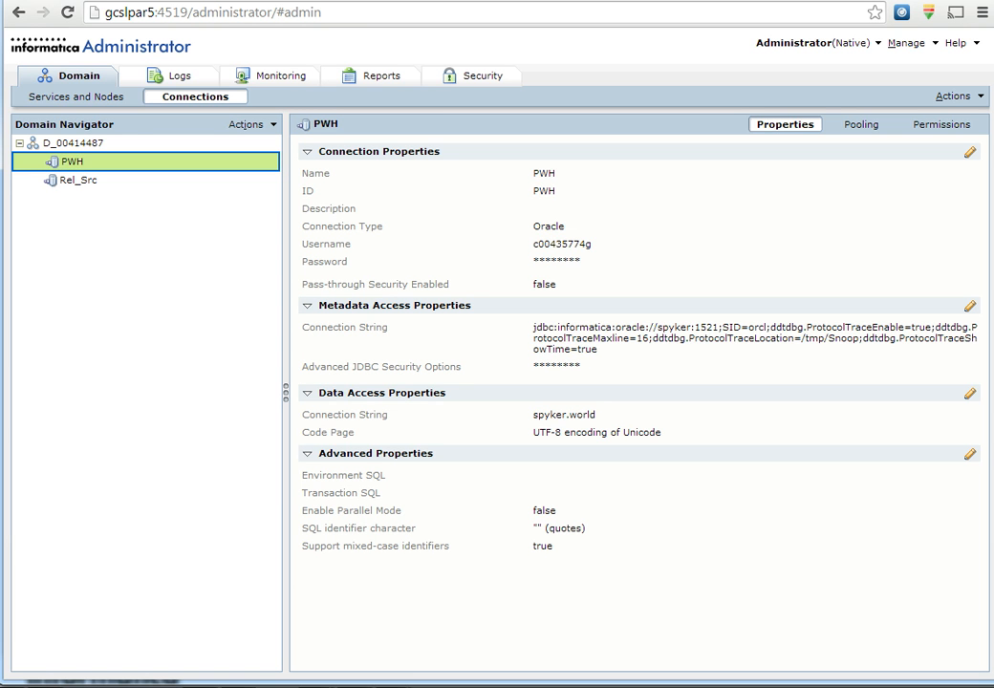
pyautogui.moveTo(438, 338)
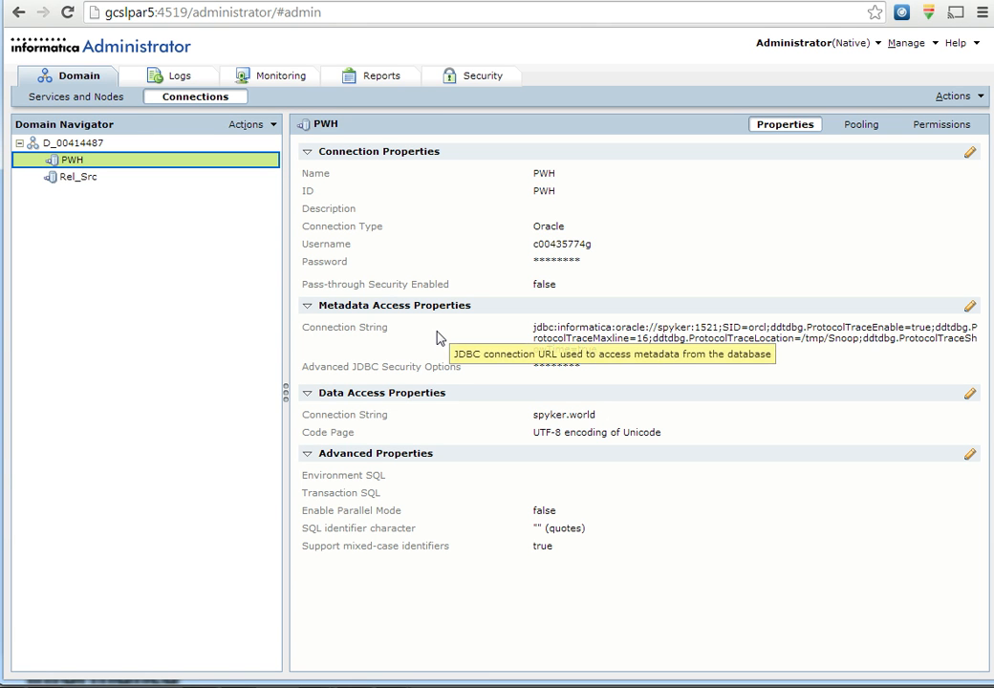
pyautogui.moveTo(404, 323)
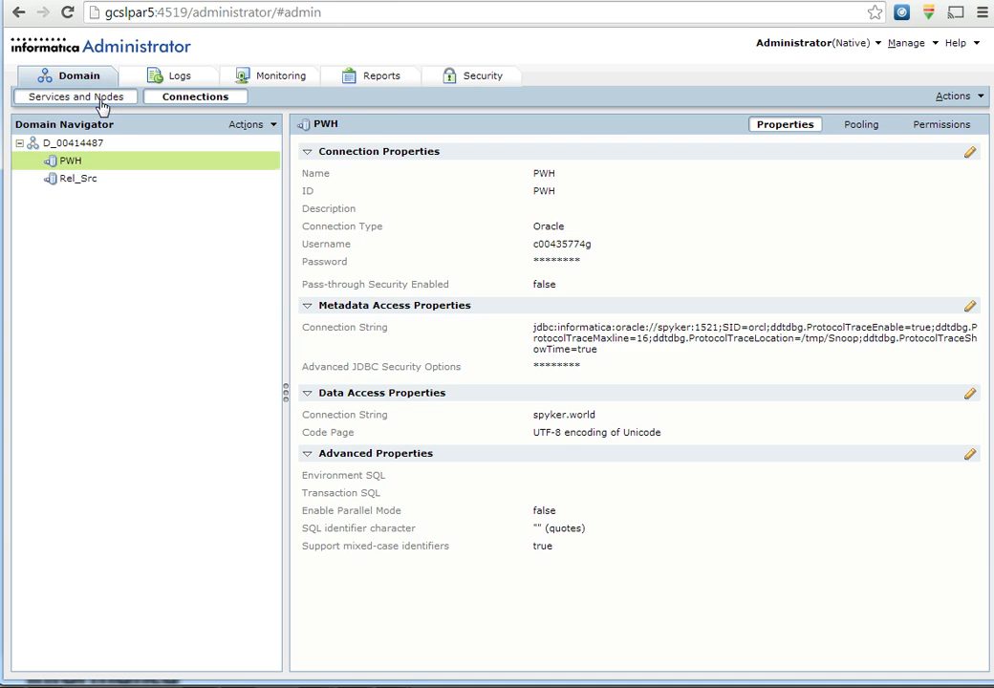
# Step: Return to Services and Nodes and select the Analyst Service AS1
pyautogui.click(74, 95)
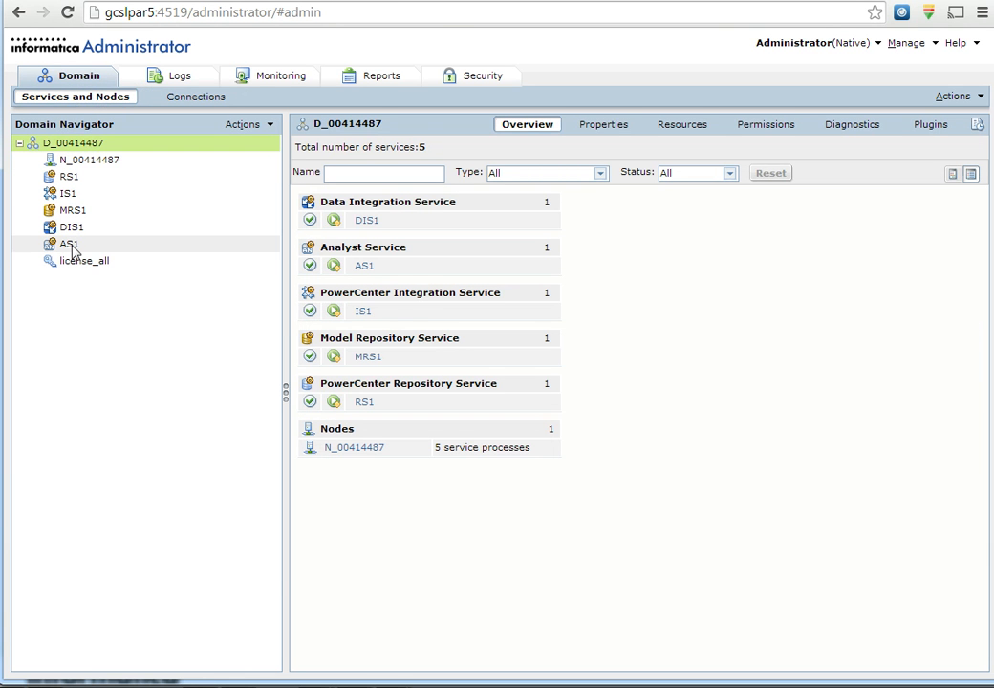
pyautogui.click(69, 244)
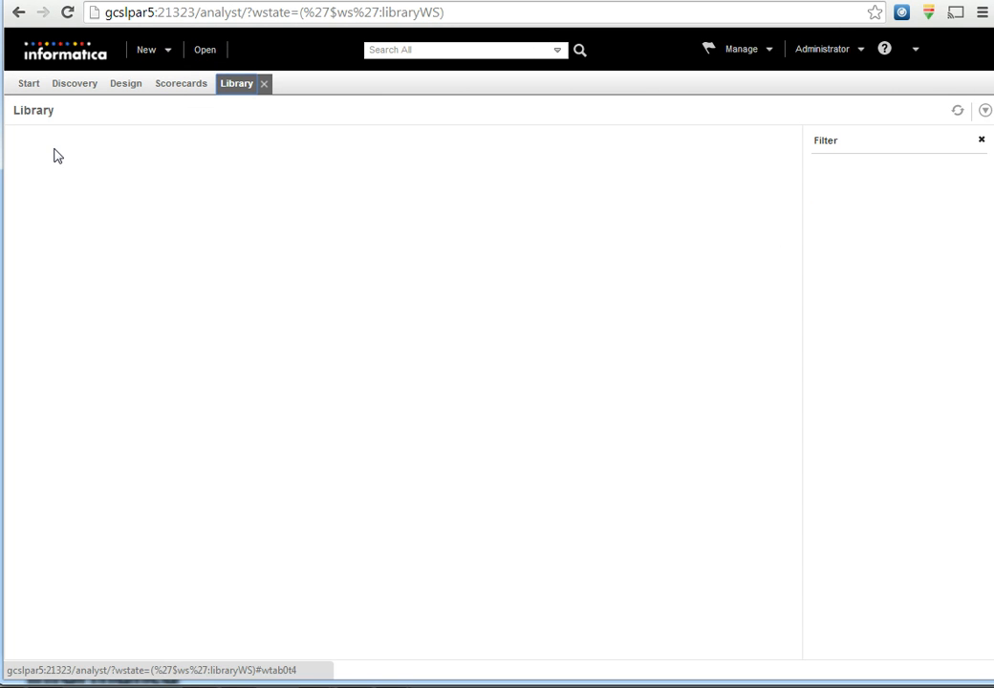
# Step: Open Profile_CUSTOMER from the Analyst library, then switch to the PuTTY session
pyautogui.click(70, 171)
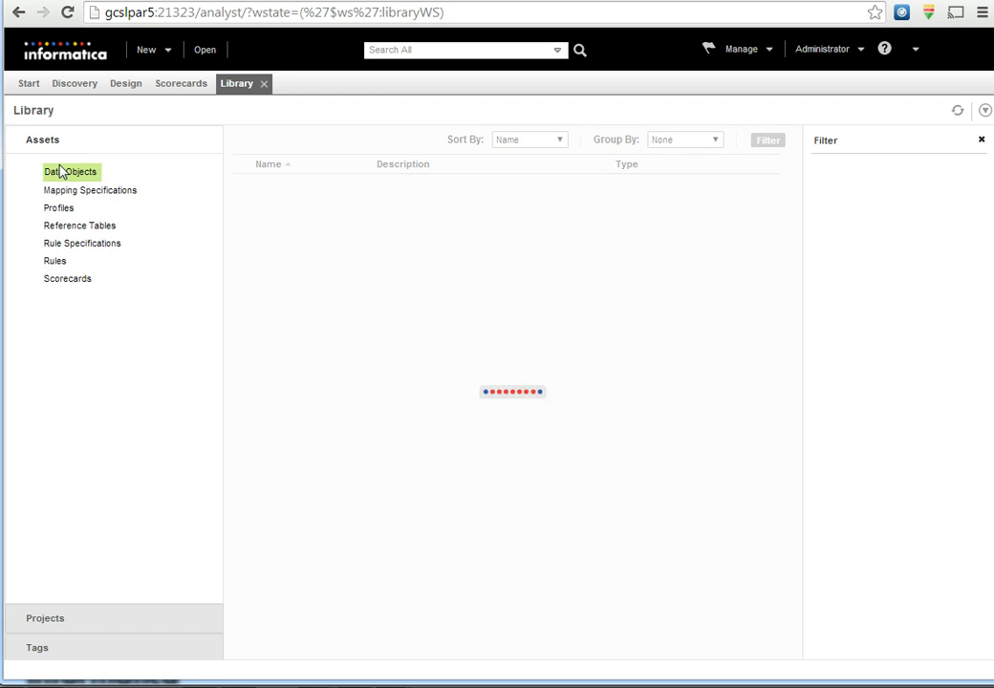
pyautogui.click(58, 208)
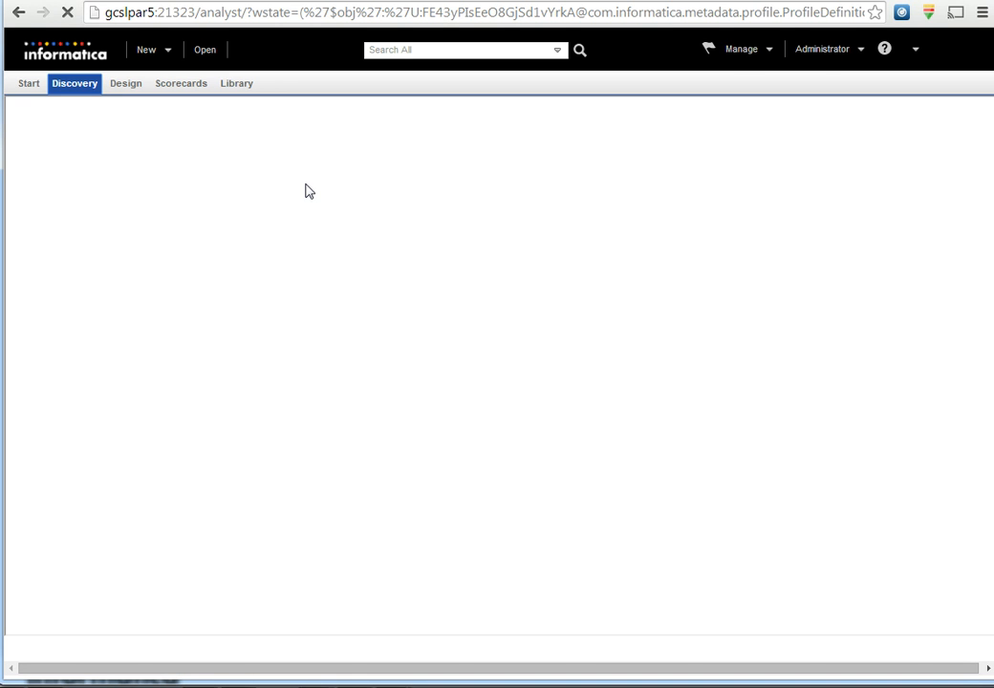
pyautogui.moveTo(282, 166)
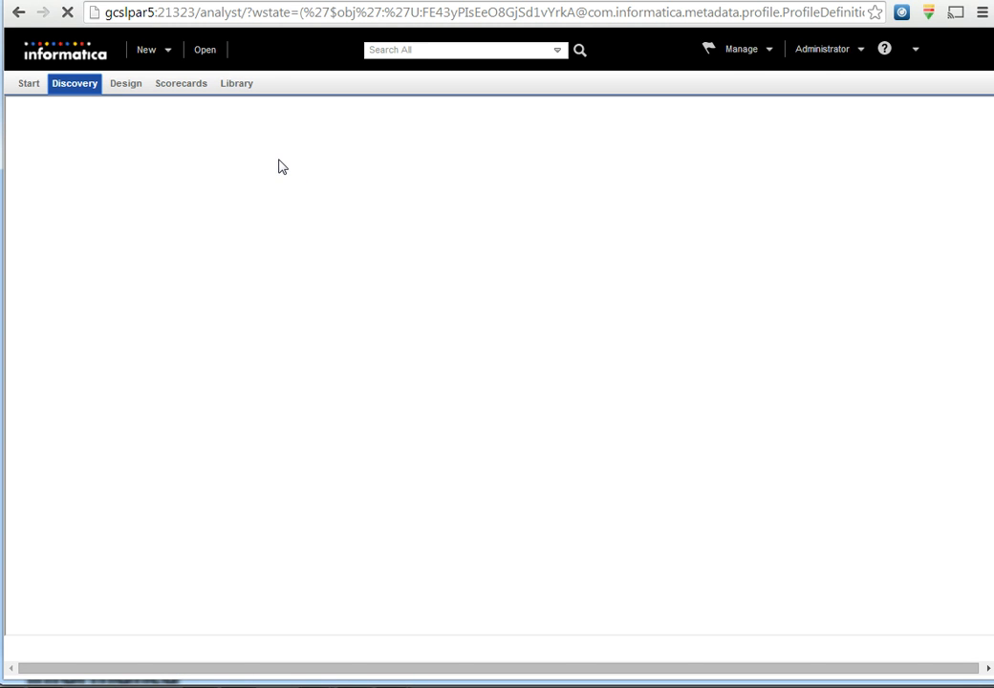
pyautogui.moveTo(284, 172)
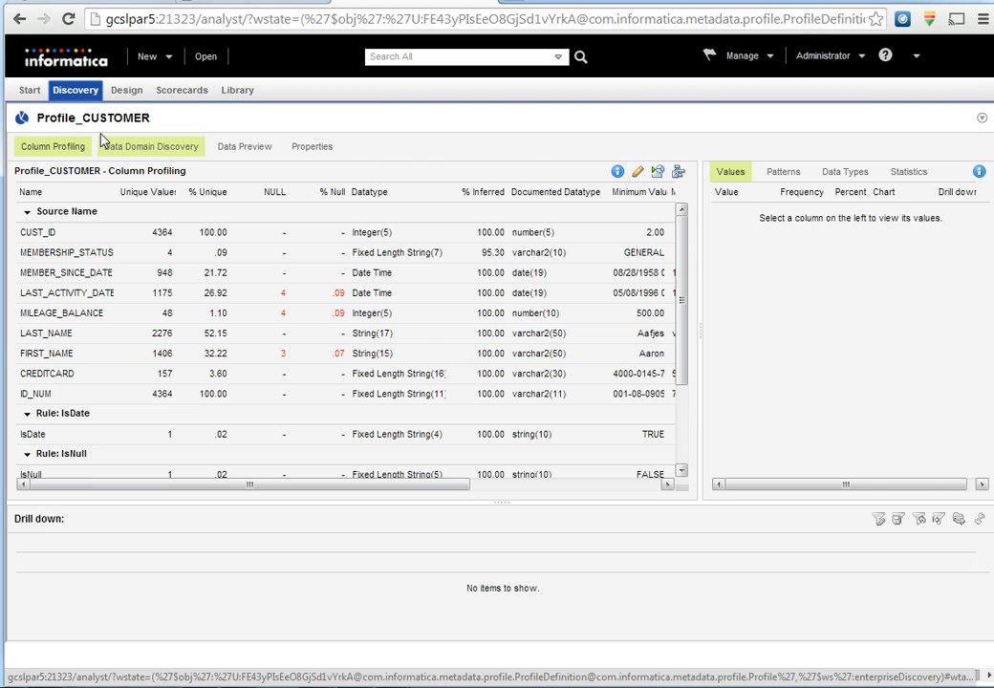
pyautogui.press('alt+tab')
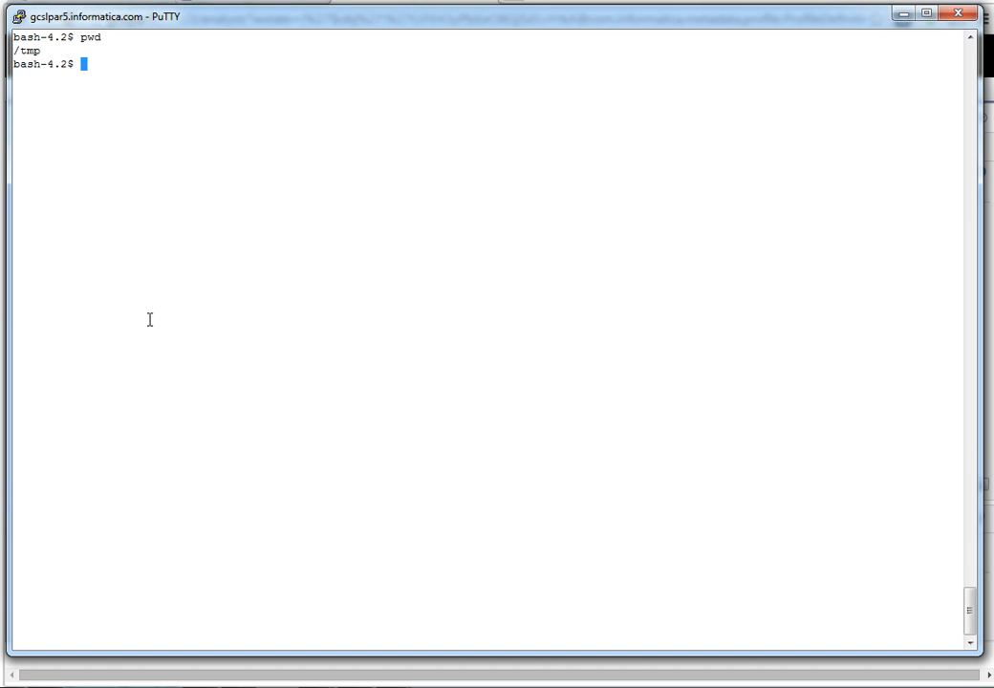
# Step: Run ls -l /tmp/Snoop to list the Snoop0–Snoop2 trace files
pyautogui.write('ls -l /t')
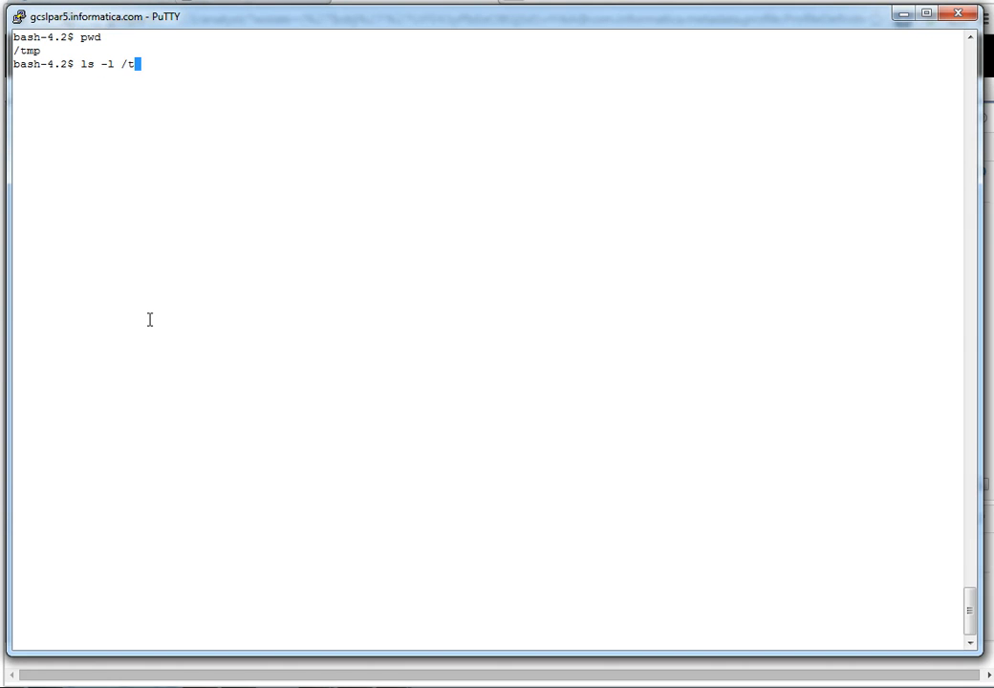
pyautogui.write('mp/Snoop')
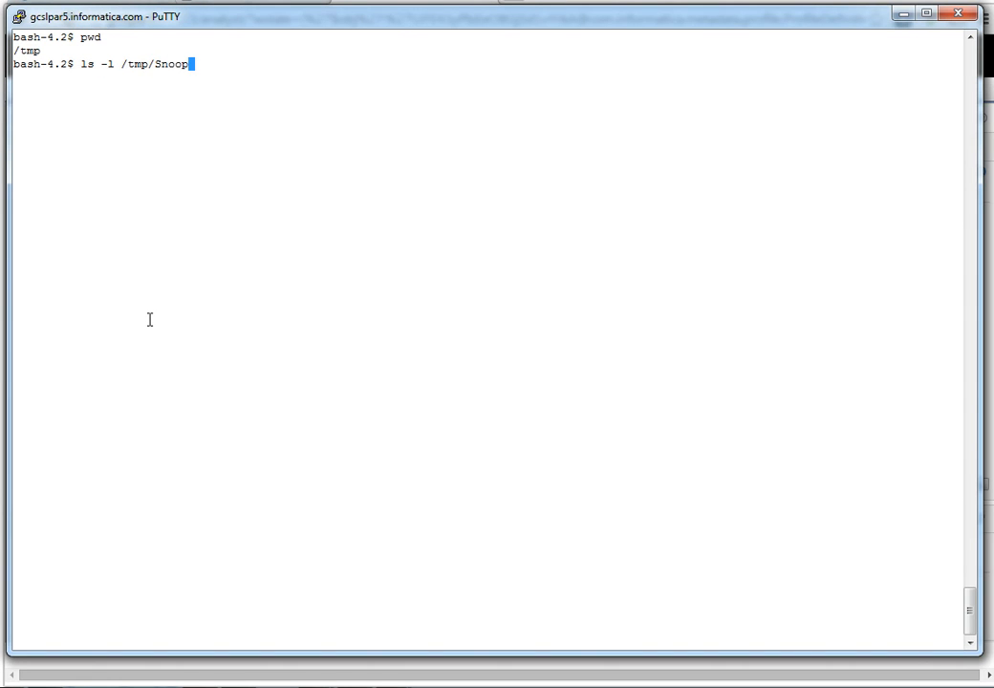
pyautogui.press('Return')
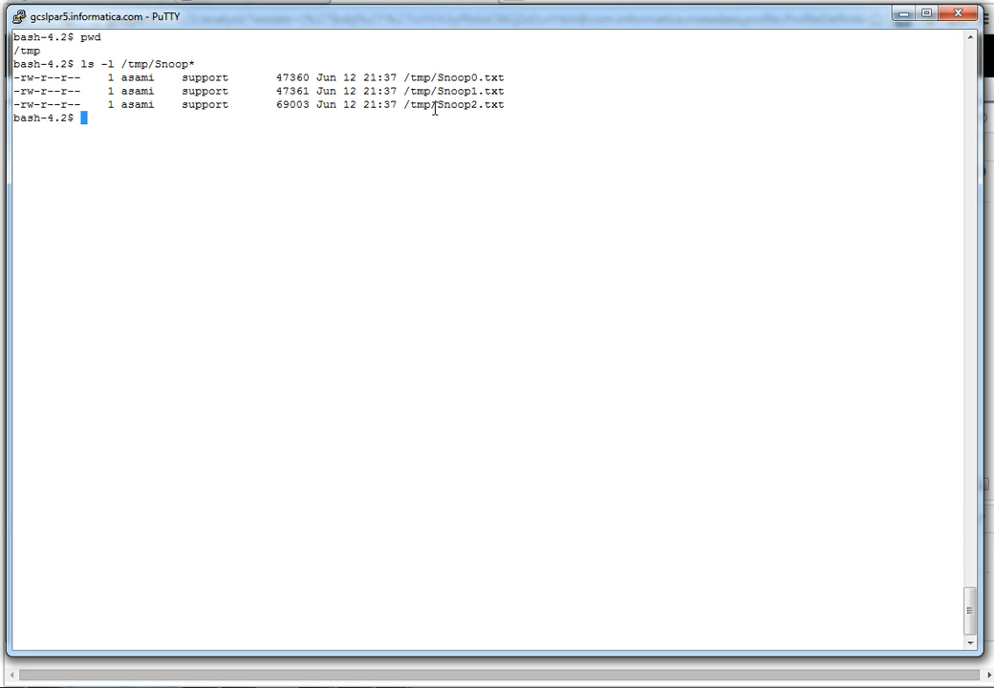
pyautogui.moveTo(461, 75)
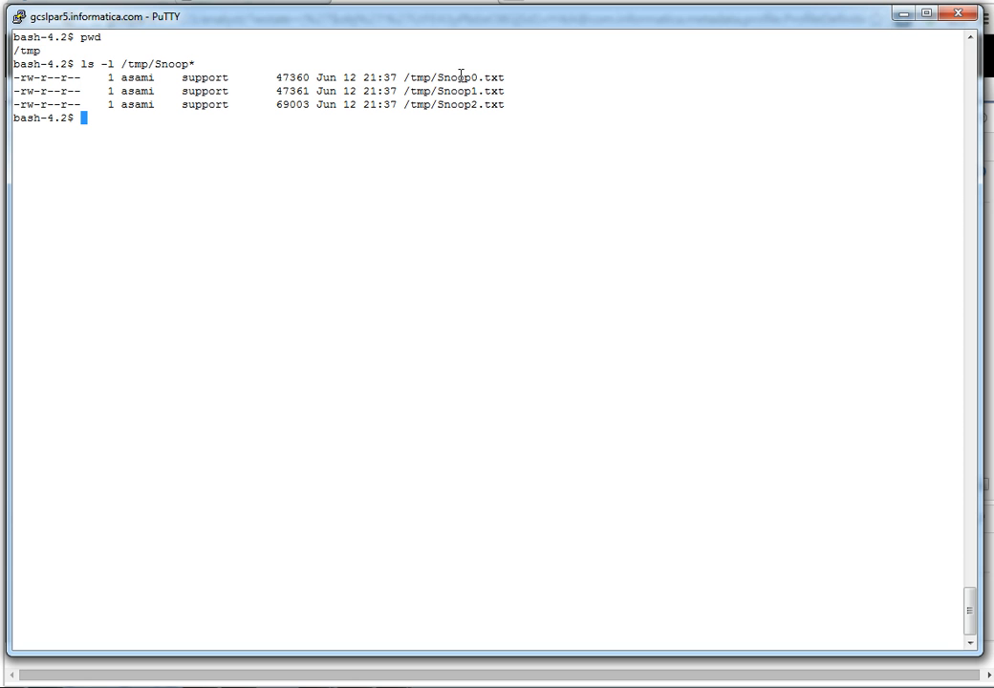